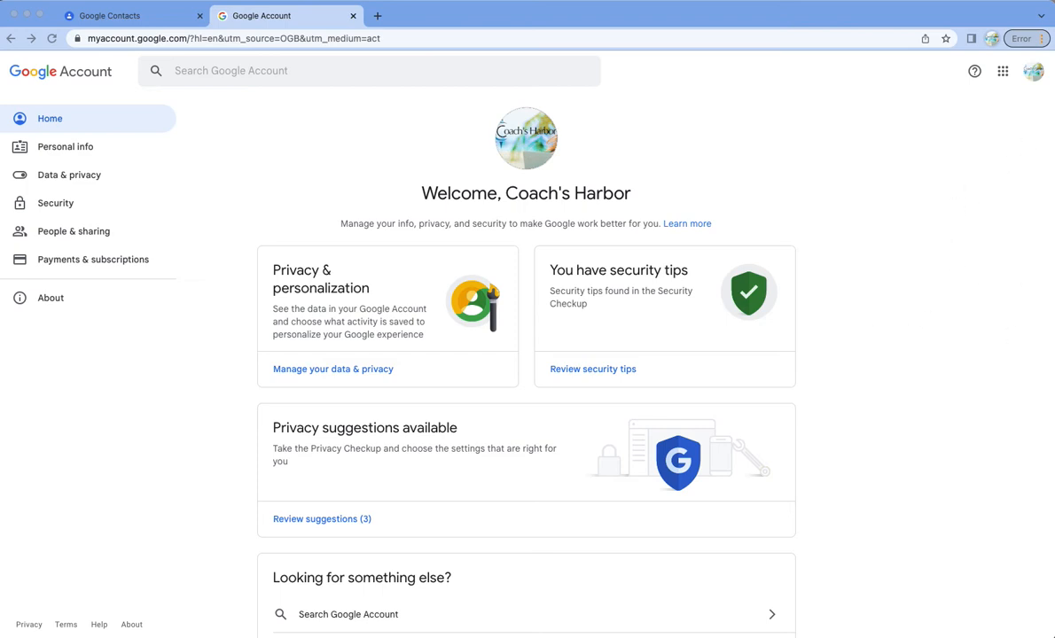
# Step: Reach the empty main contacts list in Google Contacts via the account's People & sharing settings
pyautogui.click(1032, 71)
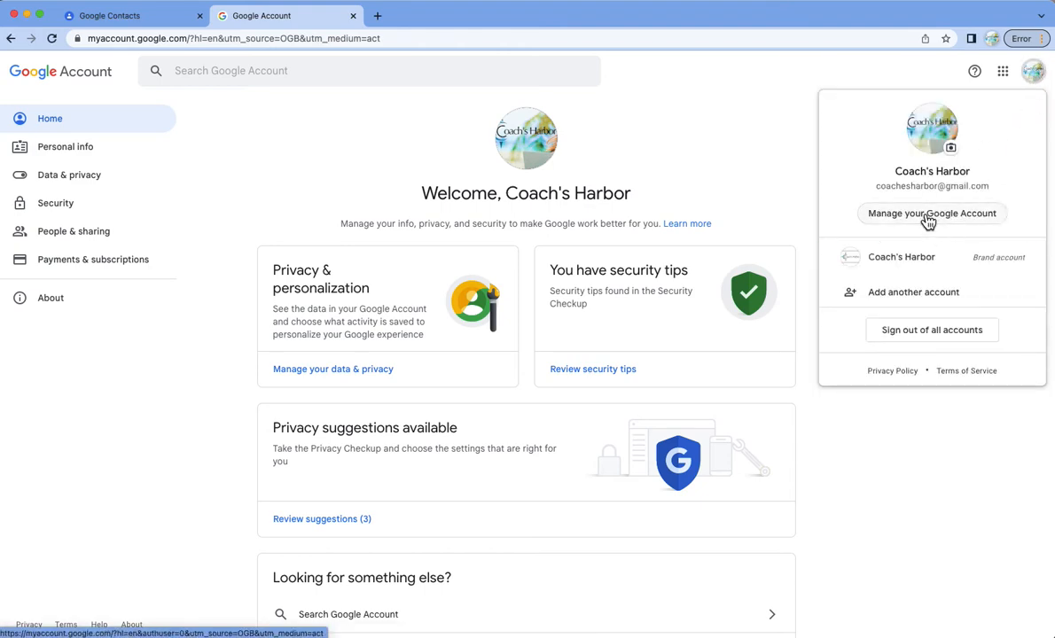
pyautogui.click(535, 440)
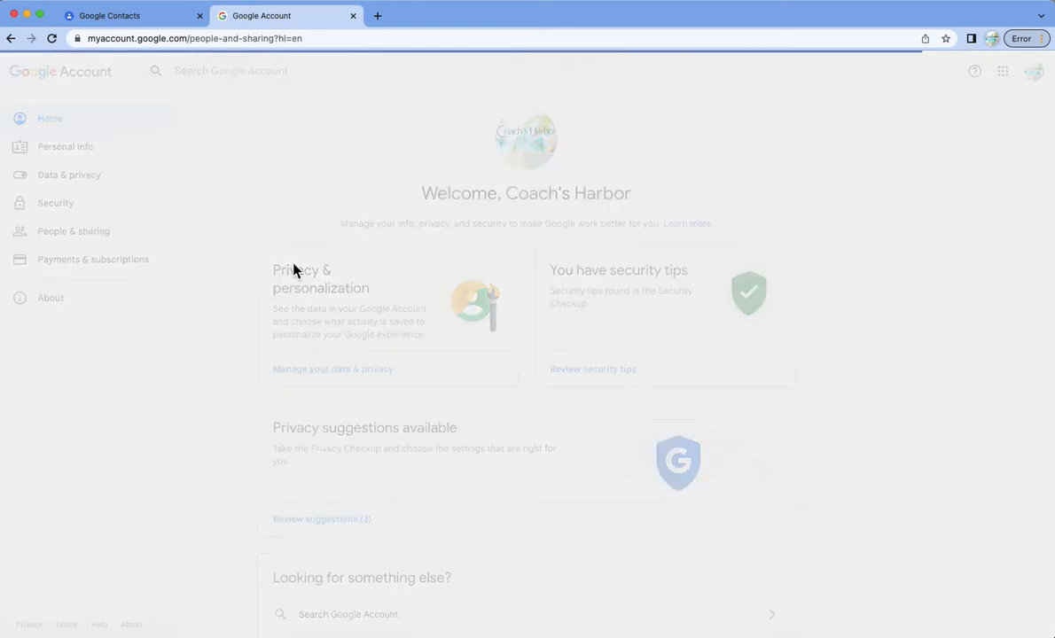
pyautogui.click(73, 231)
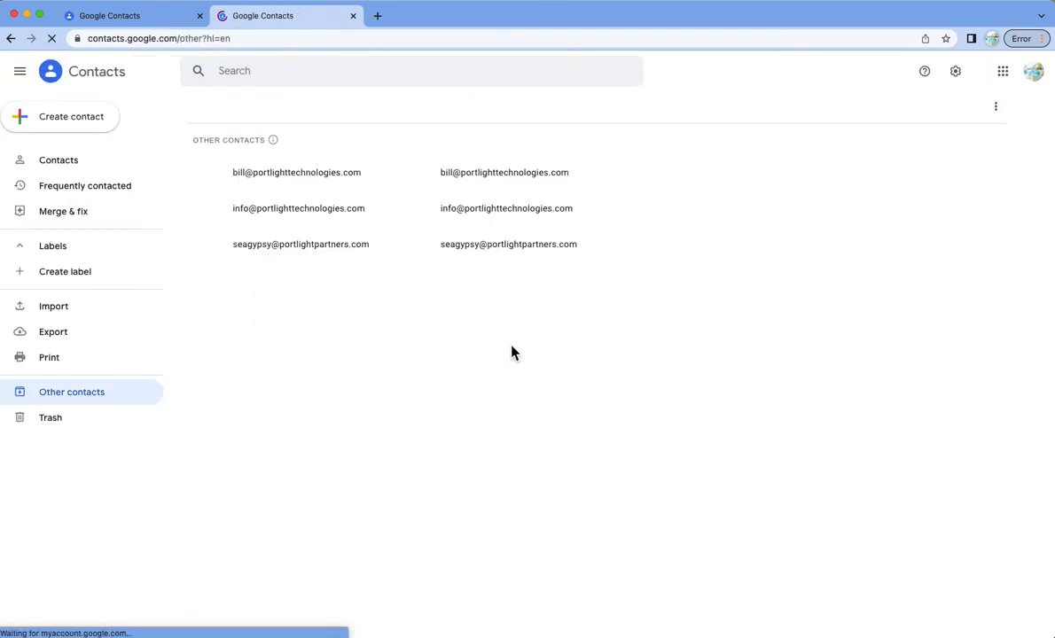
pyautogui.click(58, 160)
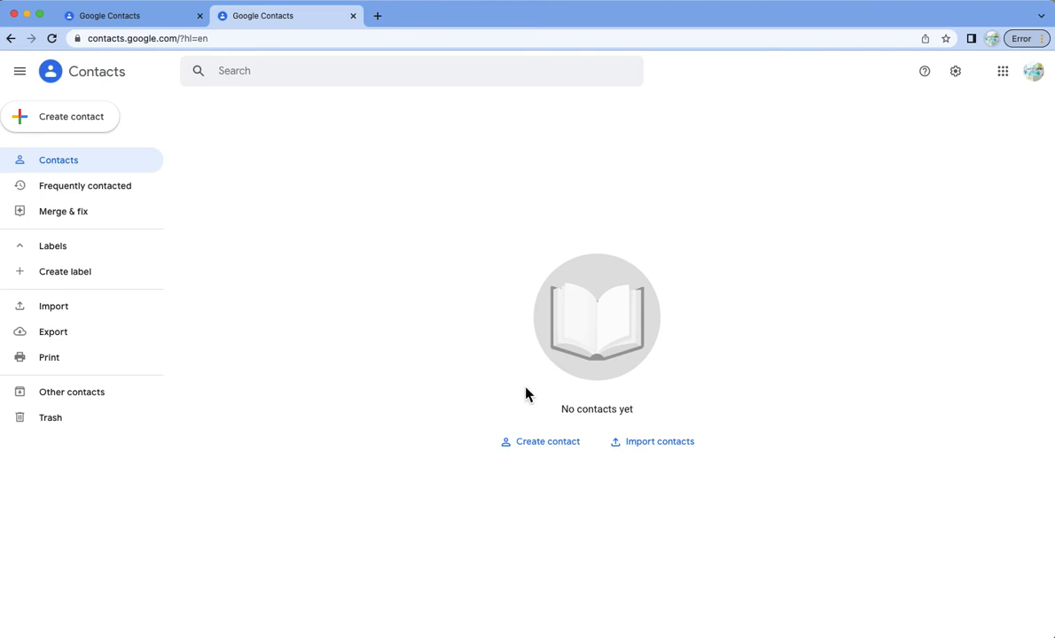
# Step: Start an import and create a new 'Harbor Marketing' label for the incoming contacts
pyautogui.click(659, 441)
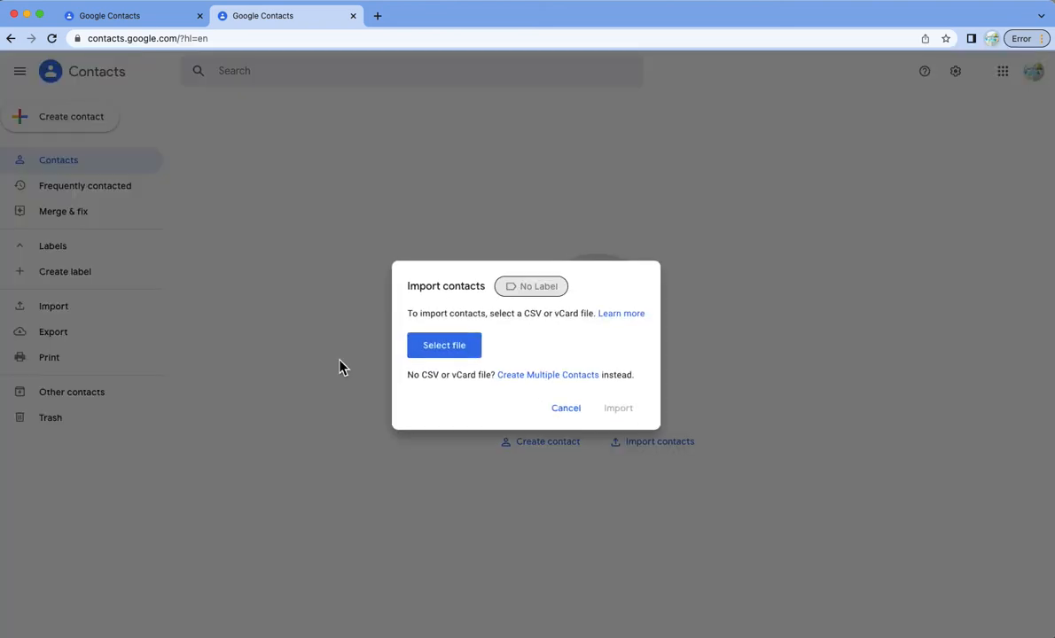
pyautogui.moveTo(527, 300)
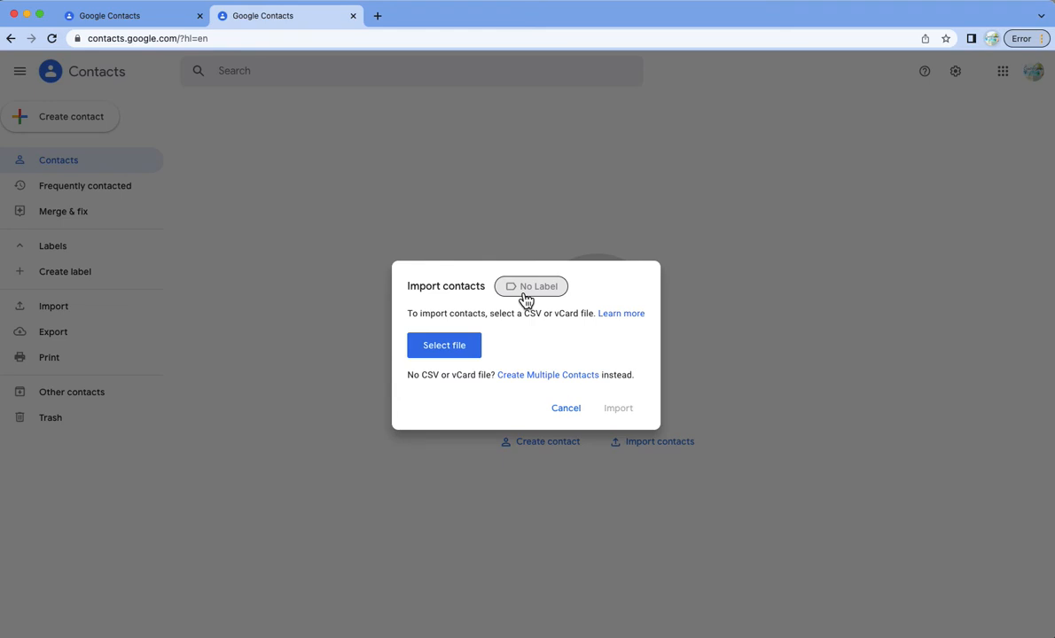
pyautogui.moveTo(532, 295)
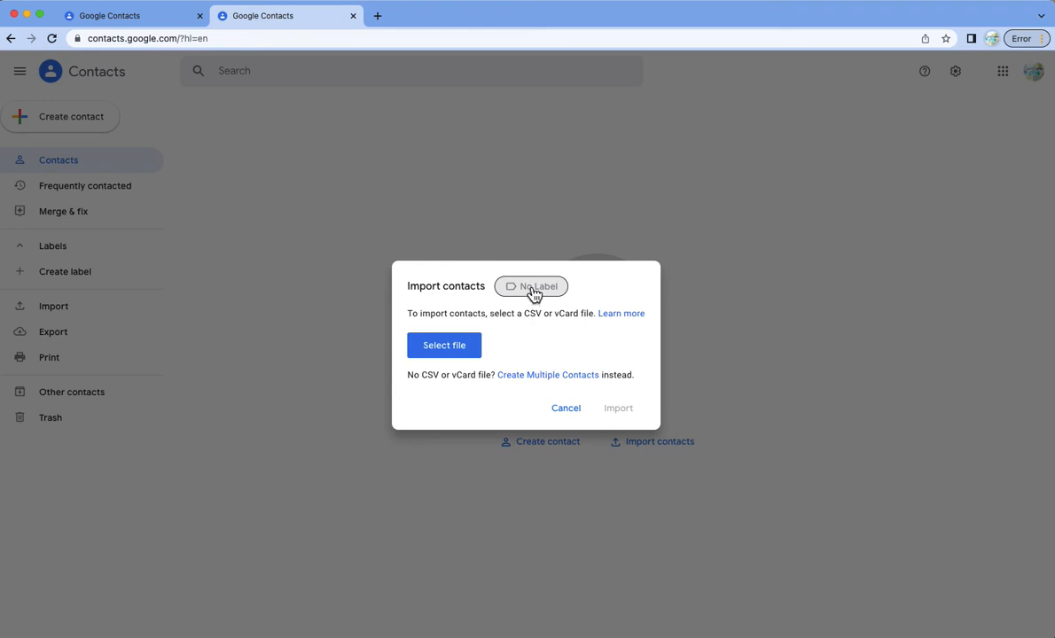
pyautogui.click(532, 287)
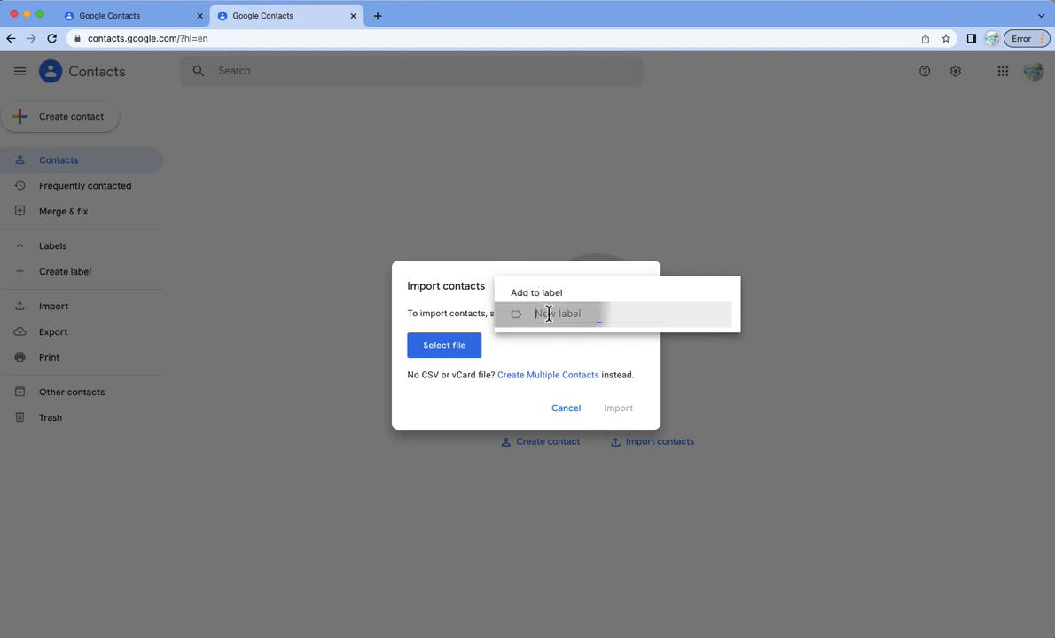
pyautogui.write('Harabo')
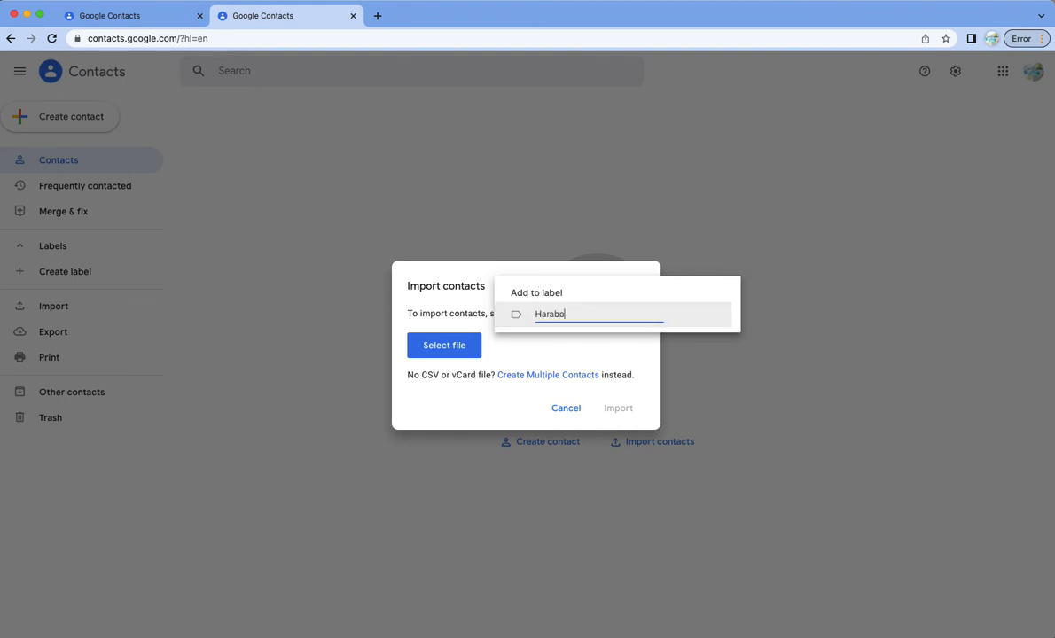
pyautogui.write('Harbor')
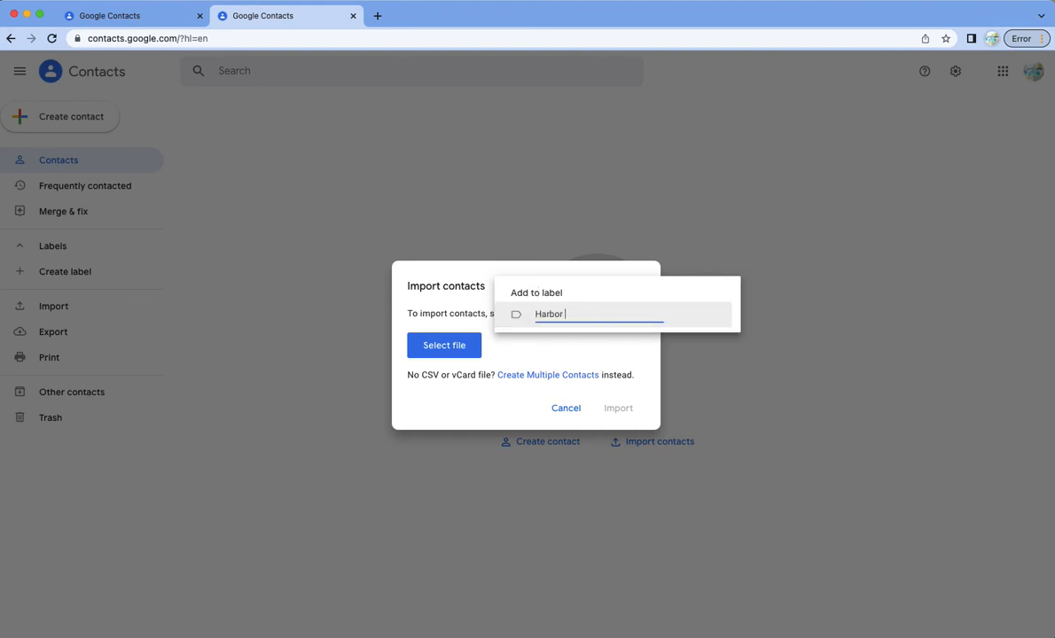
pyautogui.write('Market')
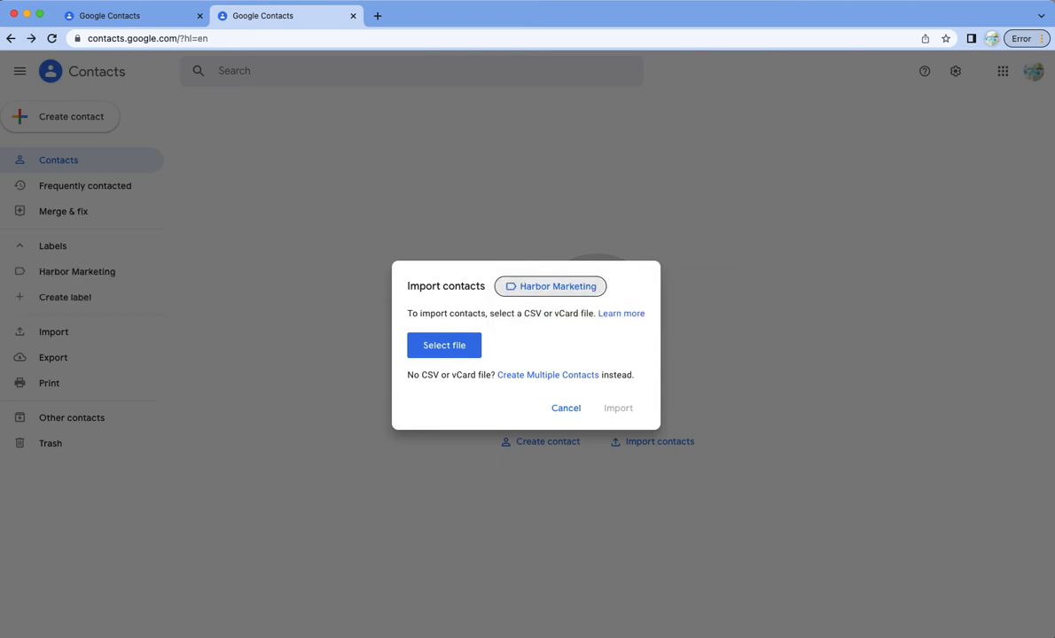
pyautogui.moveTo(560, 337)
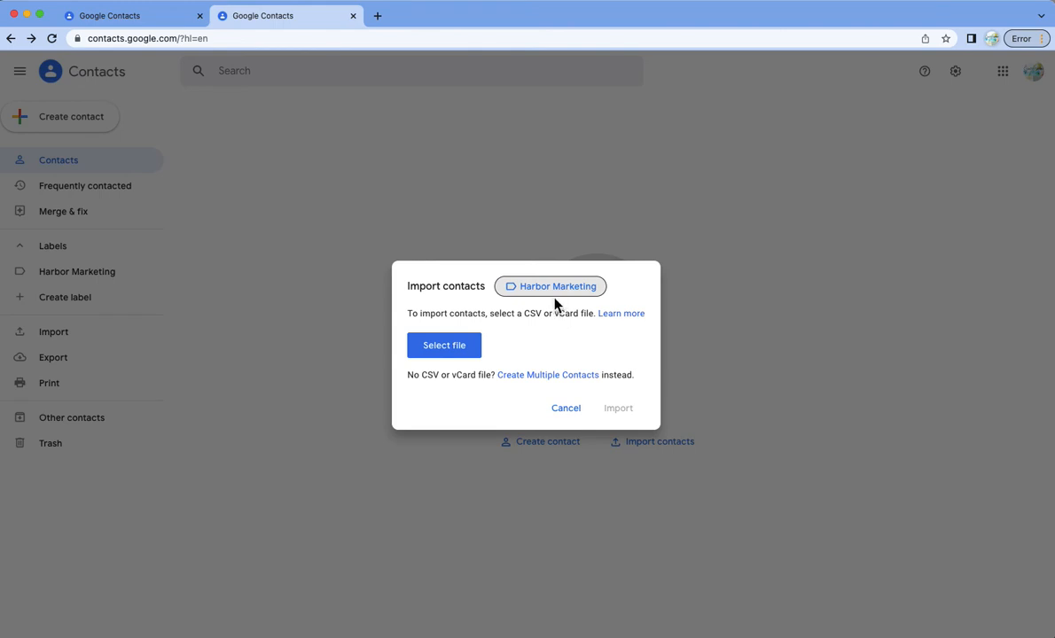
pyautogui.moveTo(565, 353)
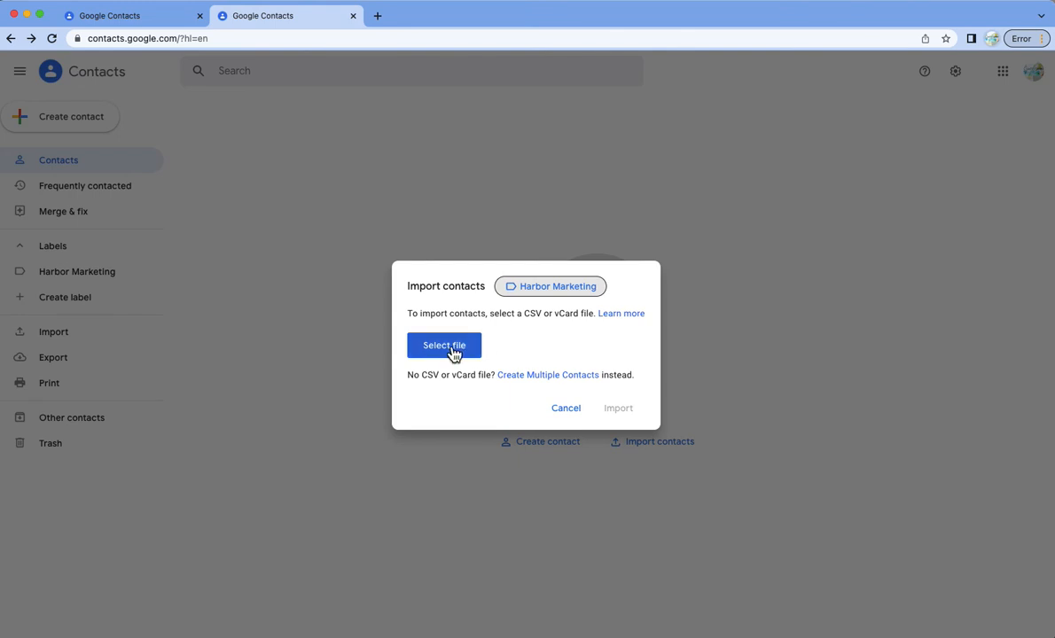
pyautogui.moveTo(582, 344)
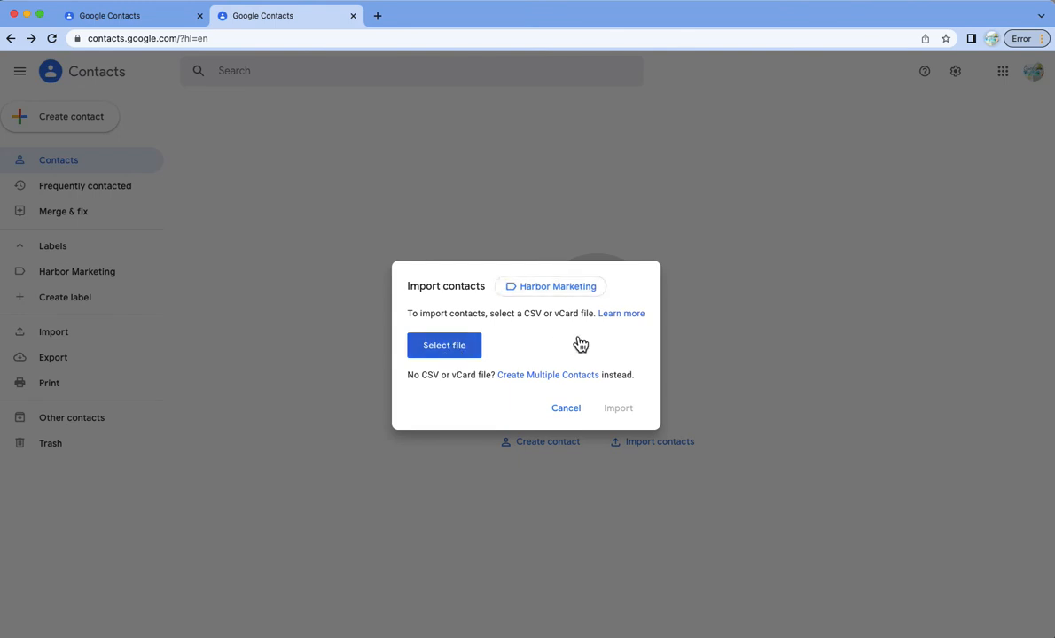
# Step: Choose Tester Contacts.vcf from the Desktop and begin importing it under Harbor Marketing
pyautogui.click(443, 344)
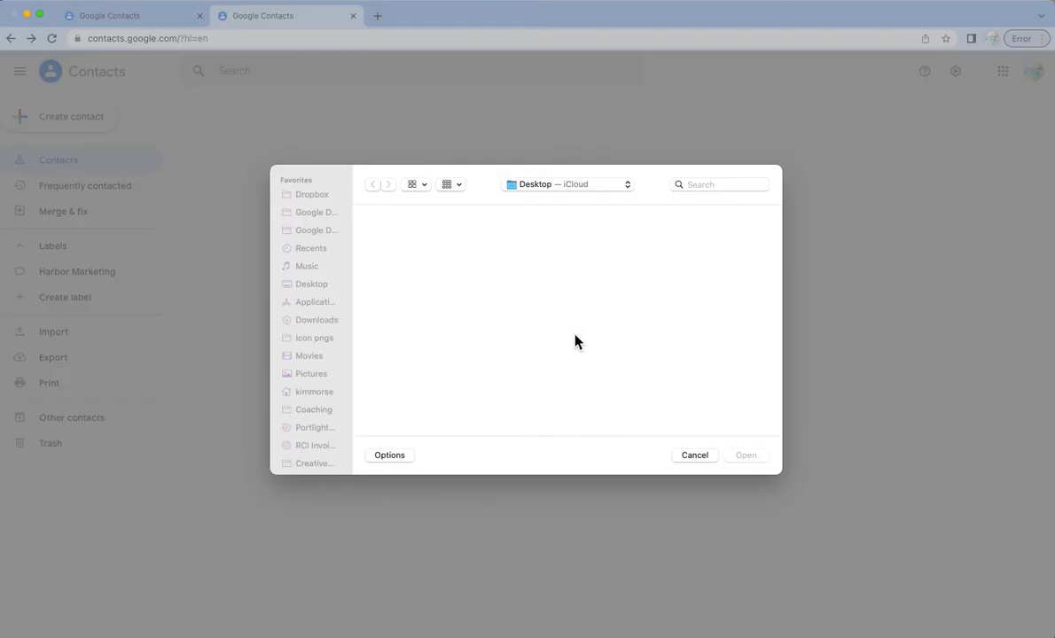
pyautogui.click(315, 319)
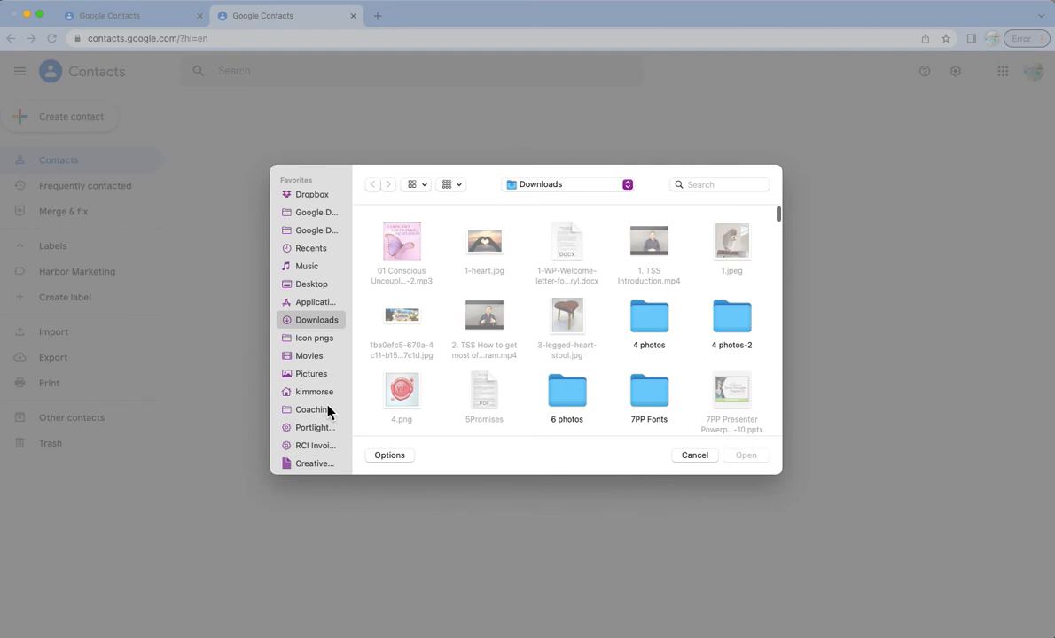
pyautogui.scroll(-3)
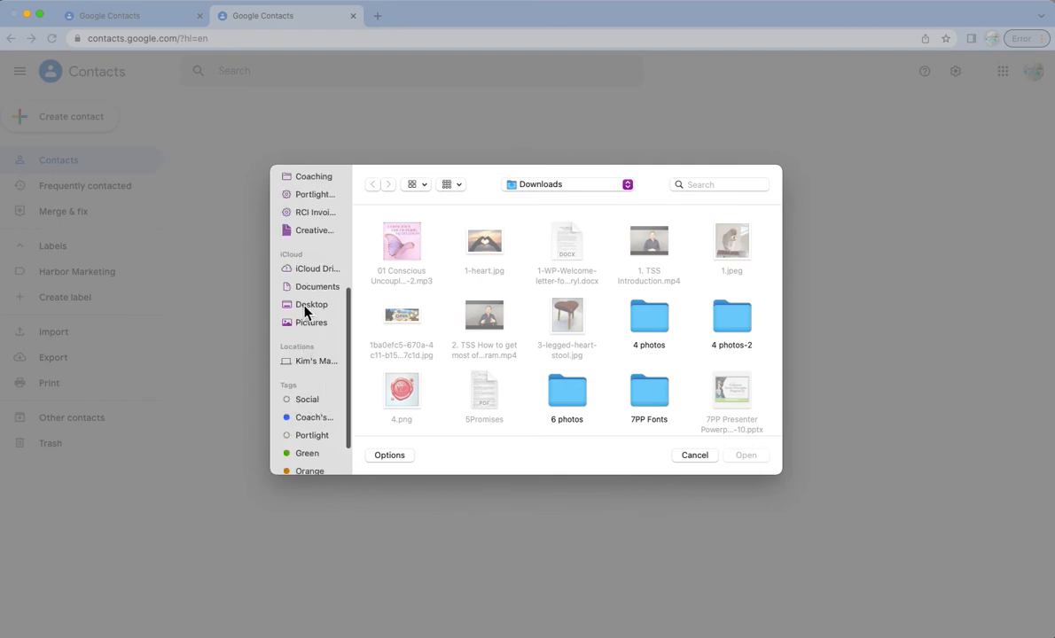
pyautogui.click(312, 305)
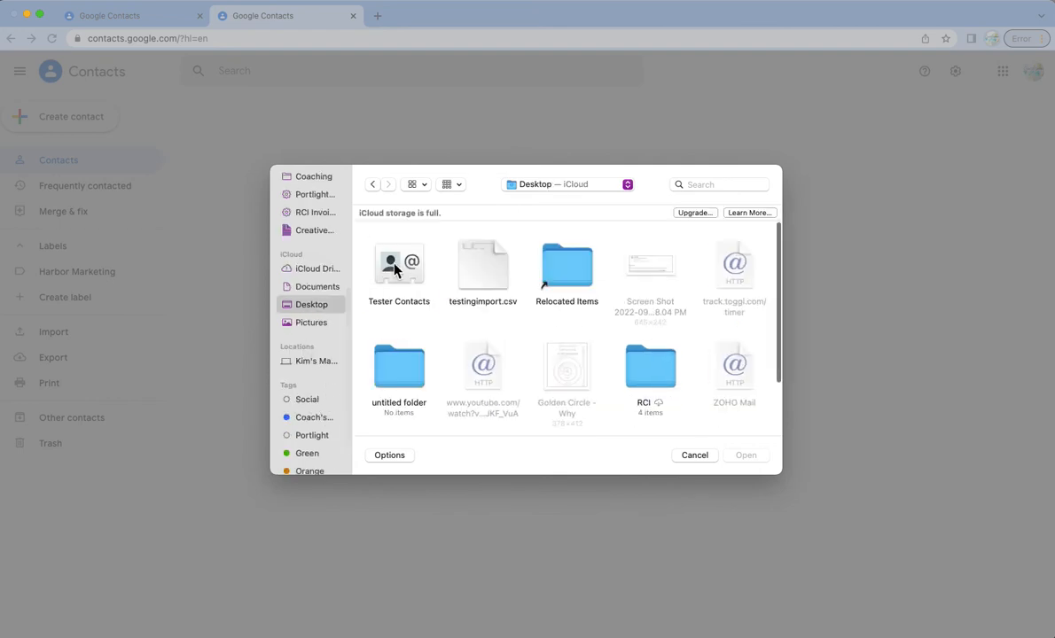
pyautogui.click(397, 266)
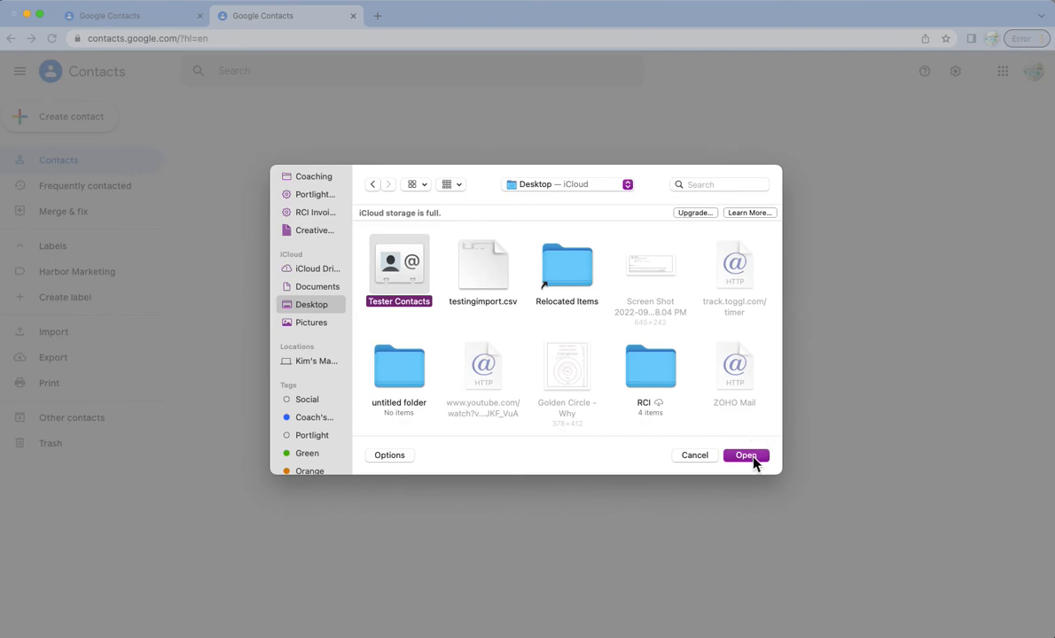
pyautogui.click(745, 454)
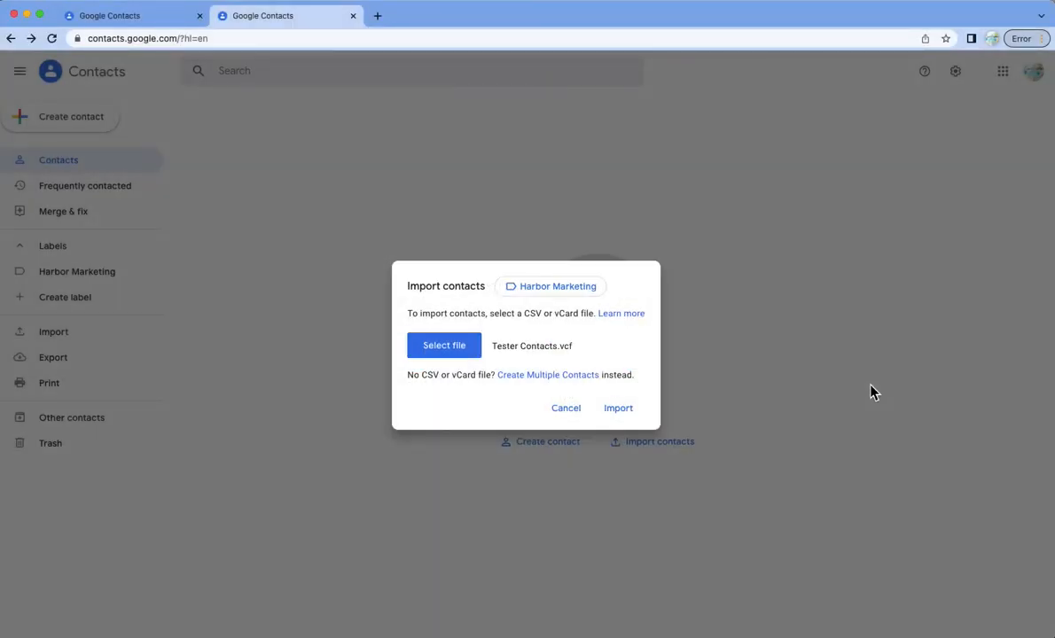
pyautogui.moveTo(567, 361)
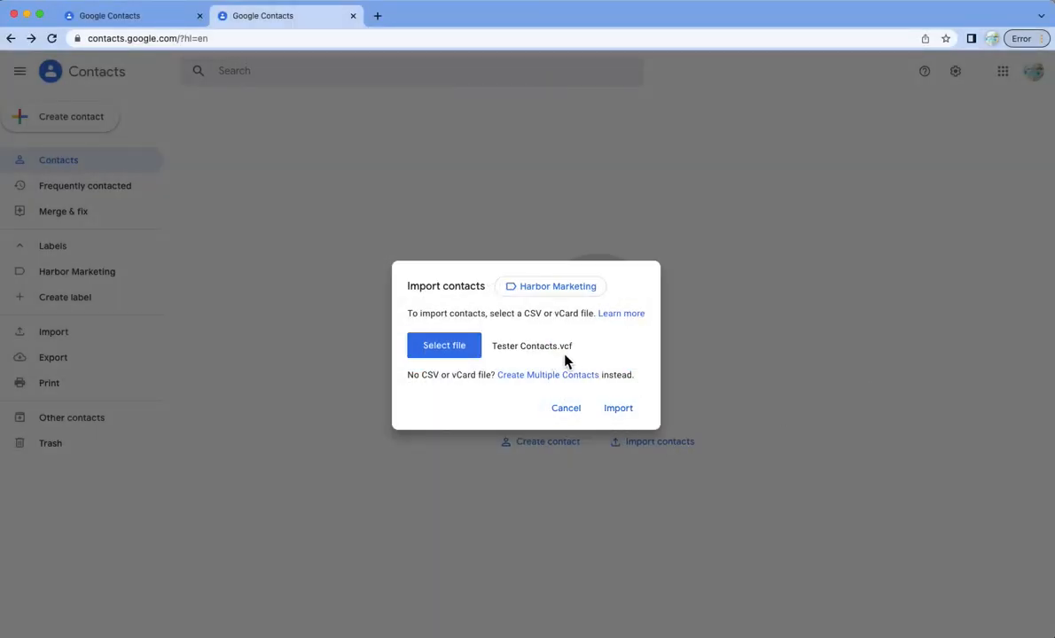
pyautogui.click(617, 407)
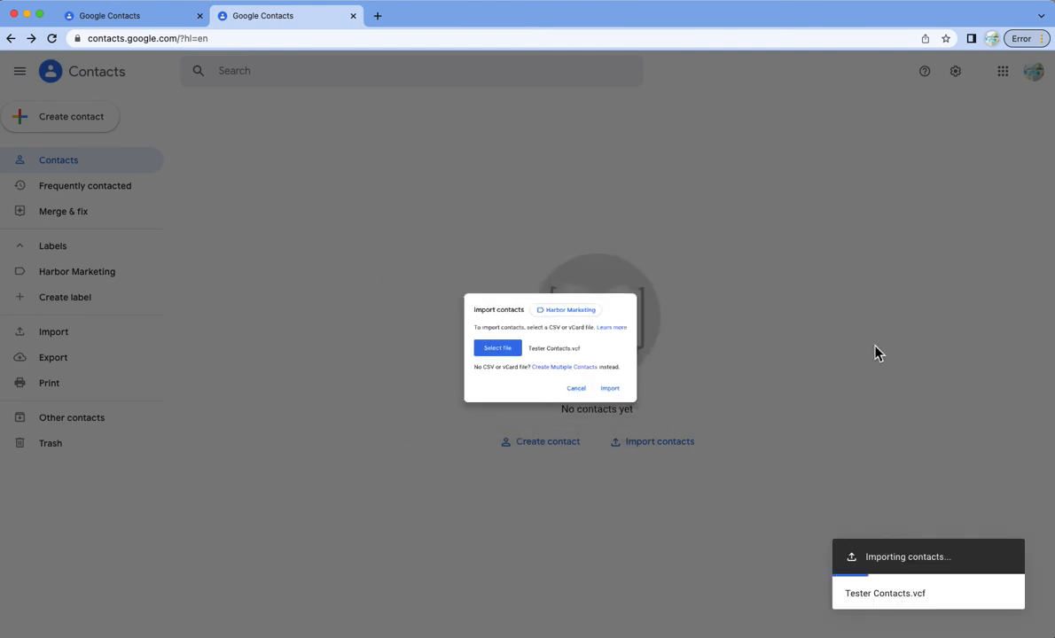
# Step: View the freshly imported group of four contacts with their emails and phone numbers
pyautogui.click(610, 388)
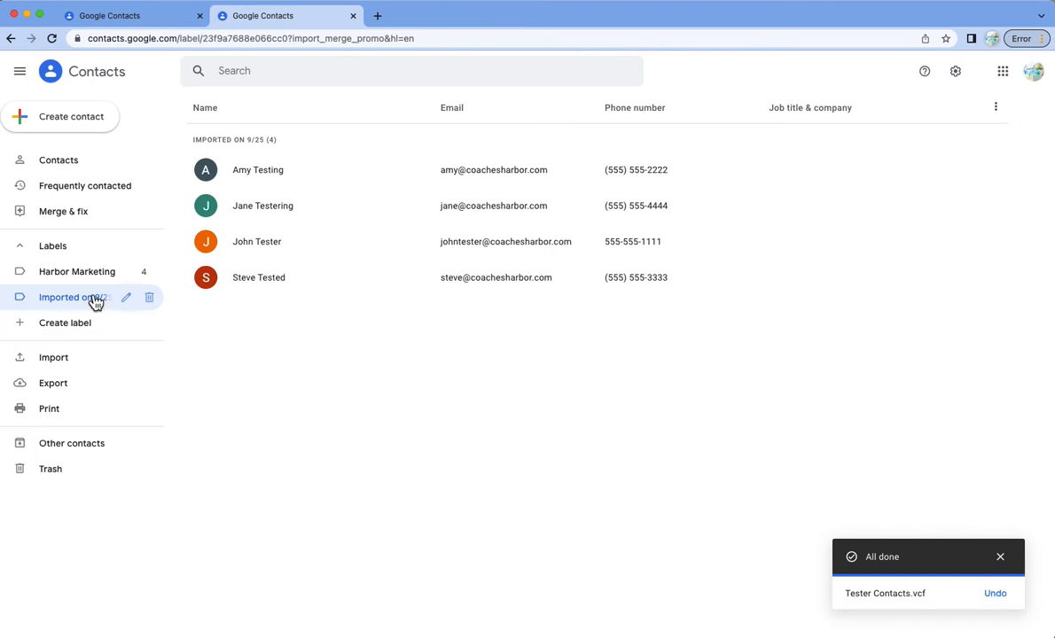
pyautogui.moveTo(77, 271)
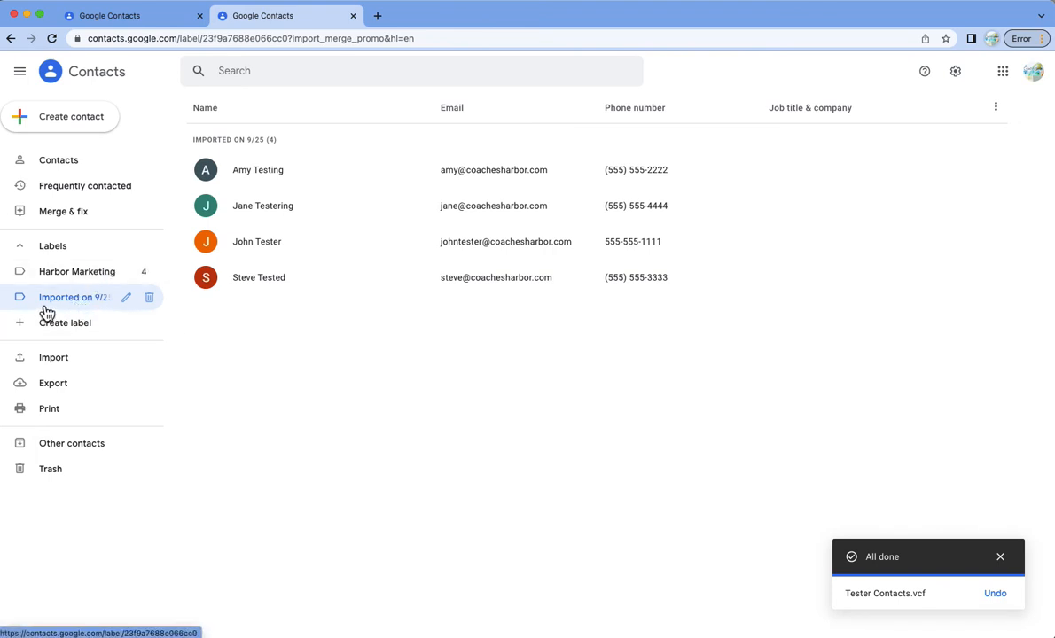
pyautogui.moveTo(103, 316)
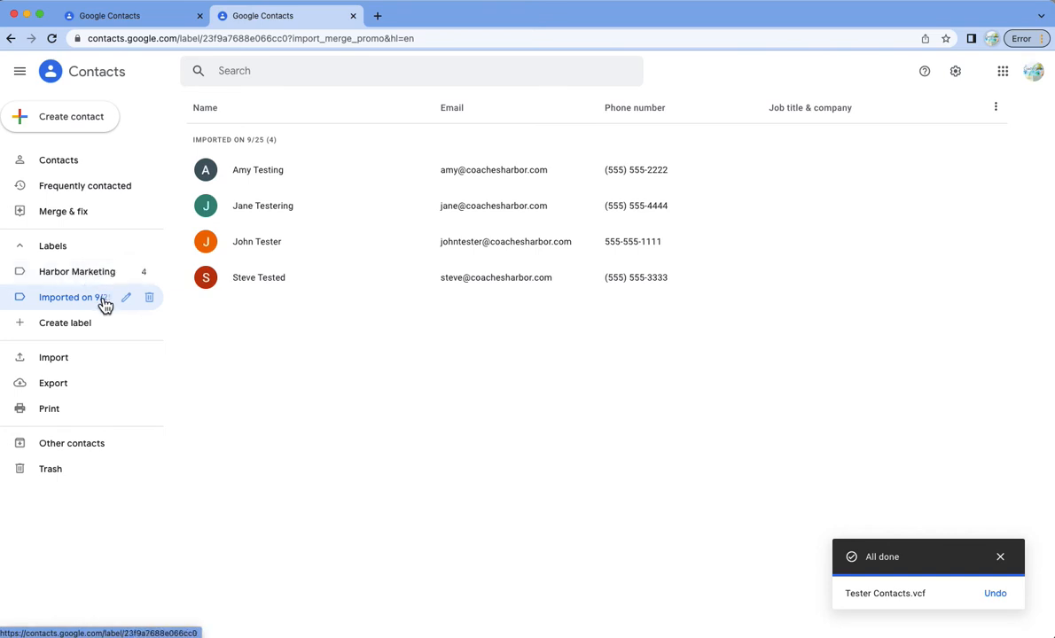
pyautogui.moveTo(74, 271)
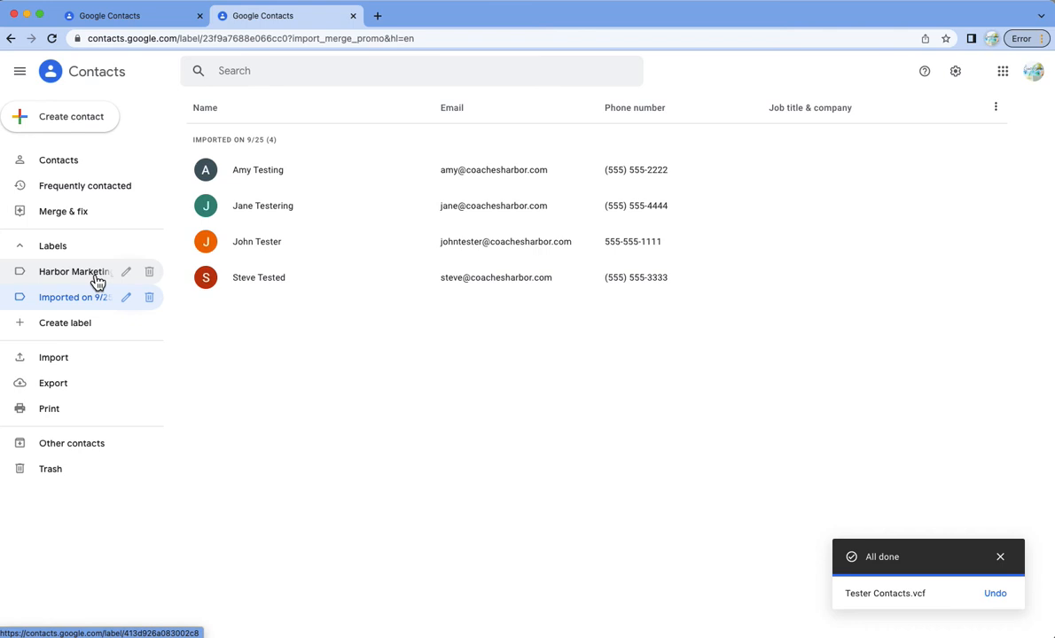
pyautogui.moveTo(255, 241)
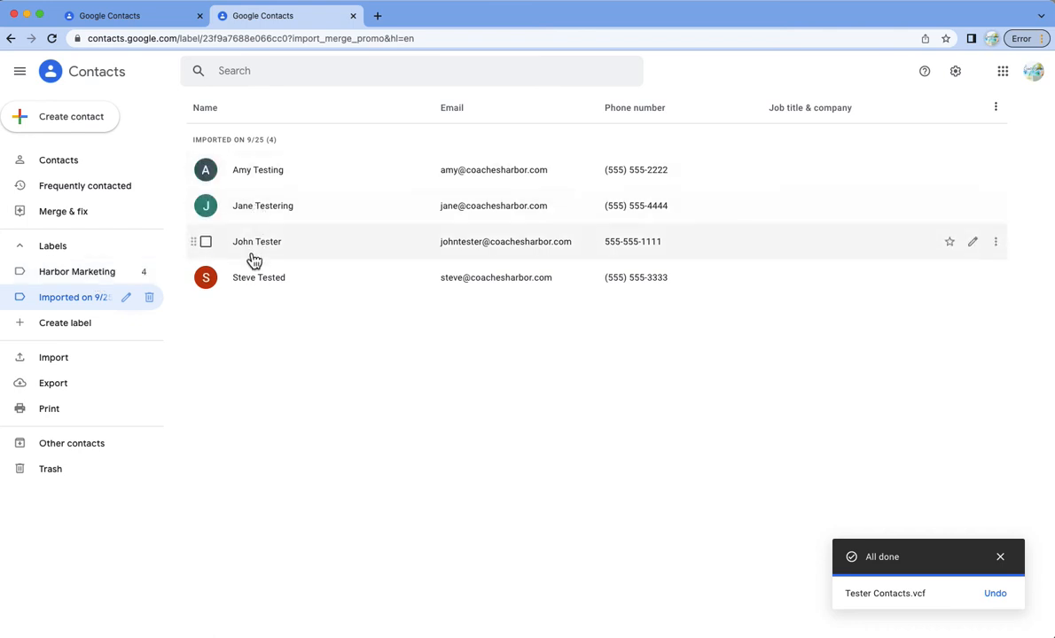
pyautogui.moveTo(301, 294)
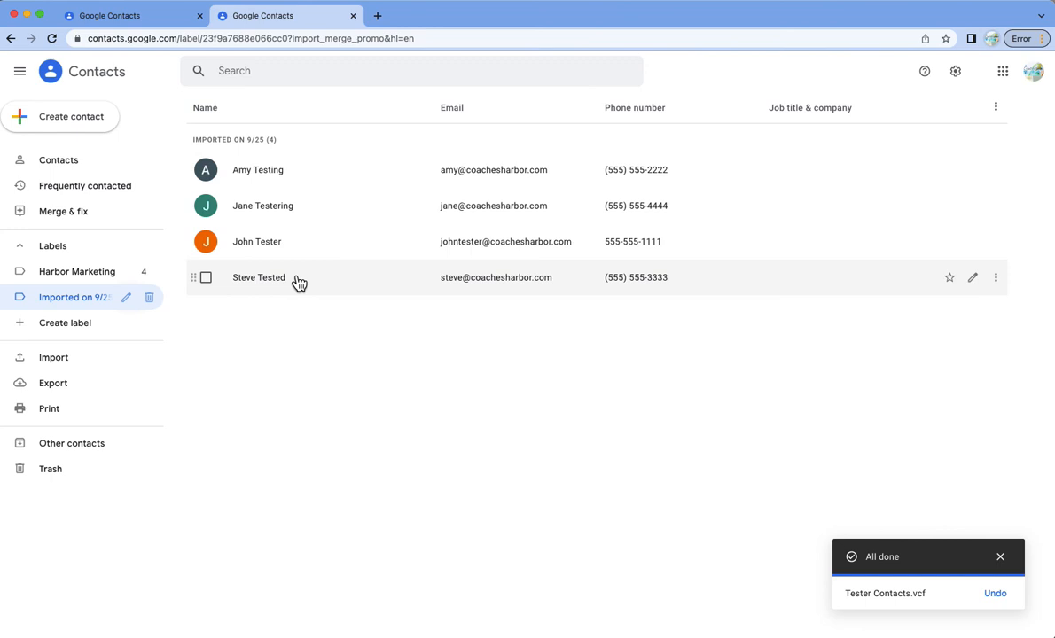
pyautogui.moveTo(54, 383)
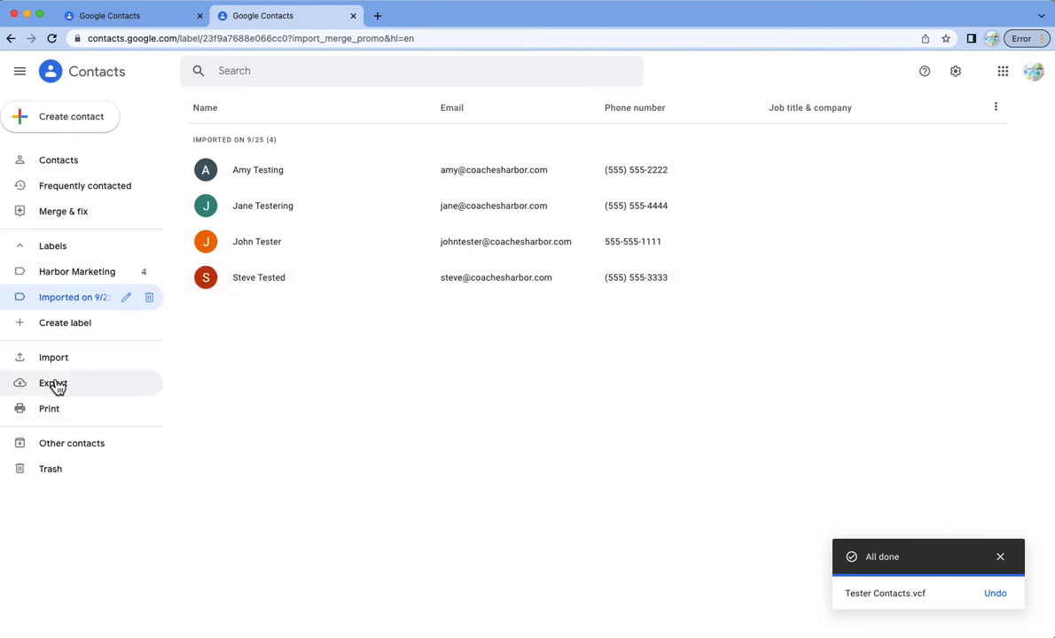
# Step: Export the Harbor Marketing label's four contacts as a Google CSV file (contacts.csv)
pyautogui.click(53, 383)
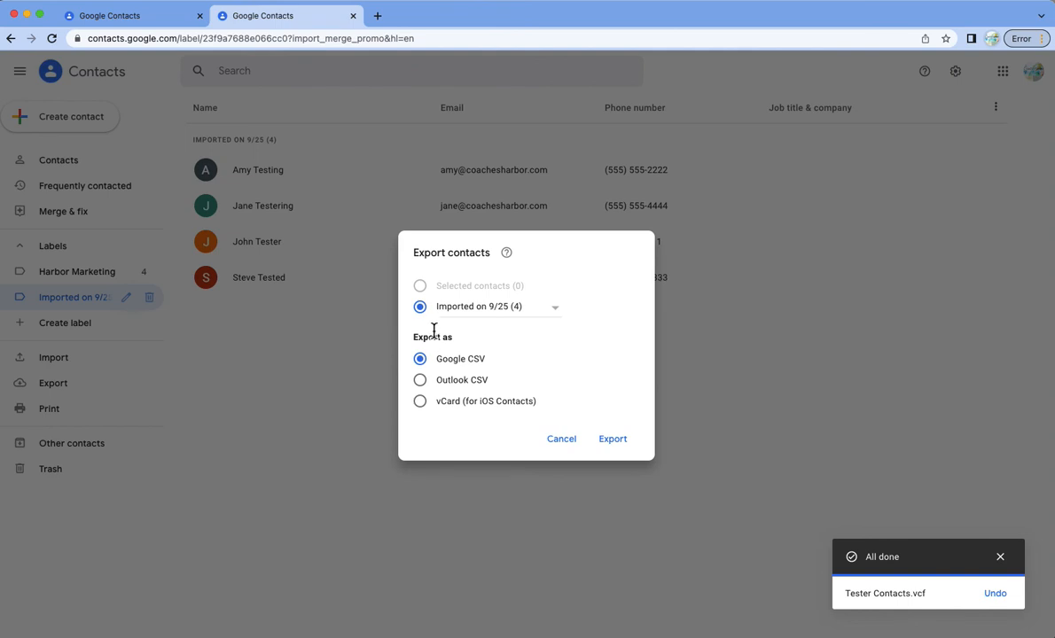
pyautogui.moveTo(426, 317)
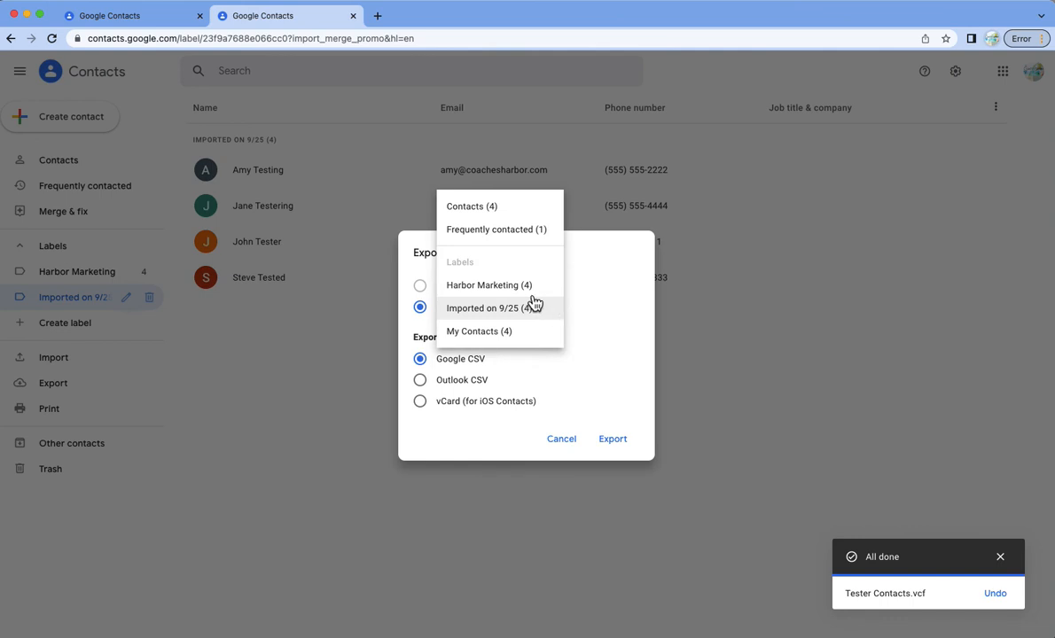
pyautogui.click(489, 283)
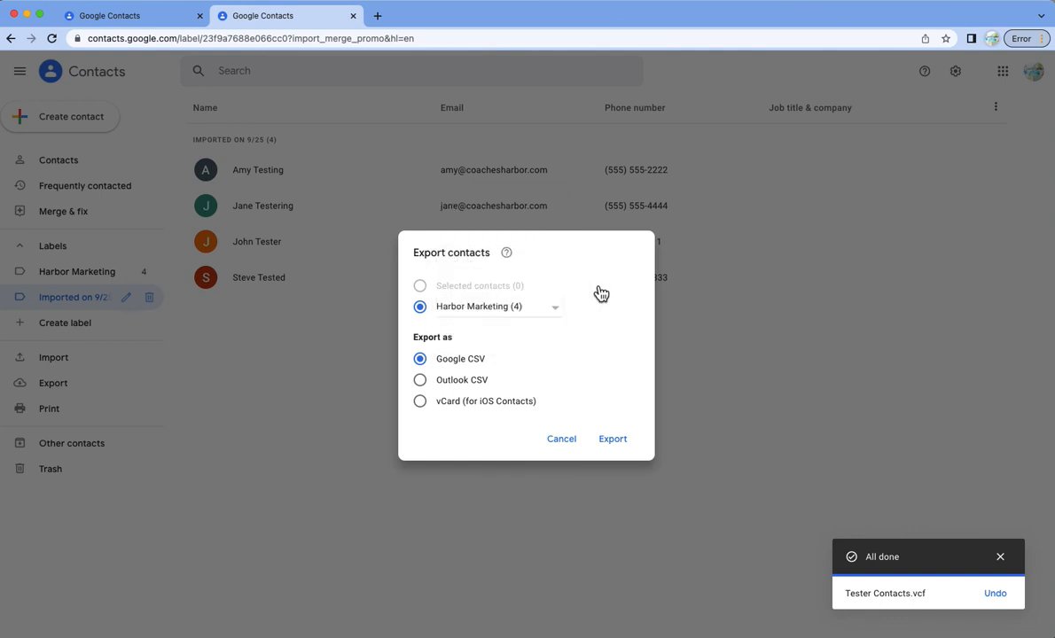
pyautogui.moveTo(427, 373)
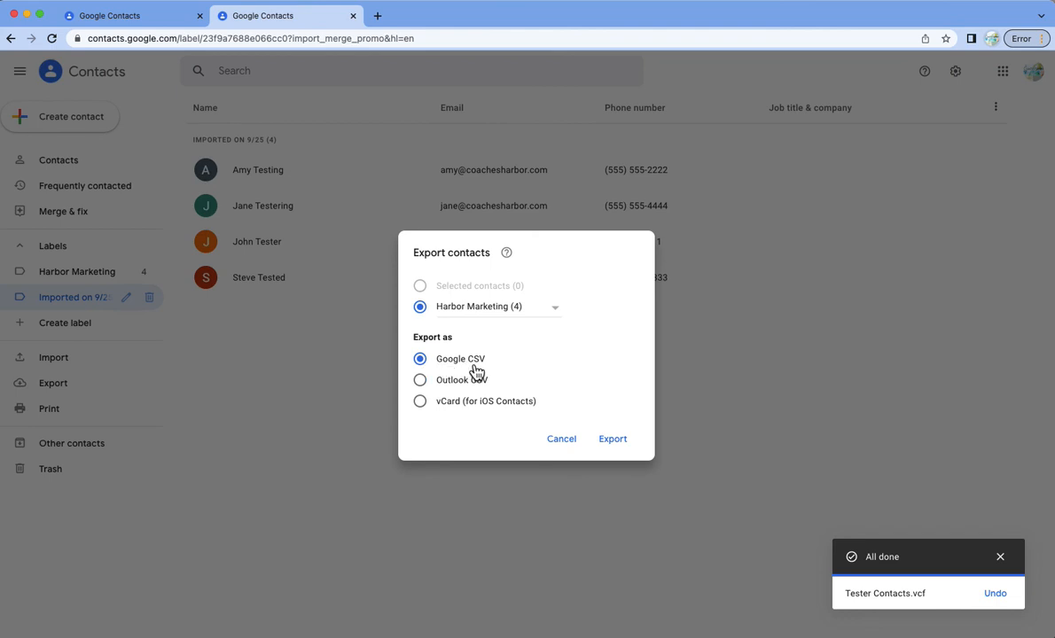
pyautogui.moveTo(571, 387)
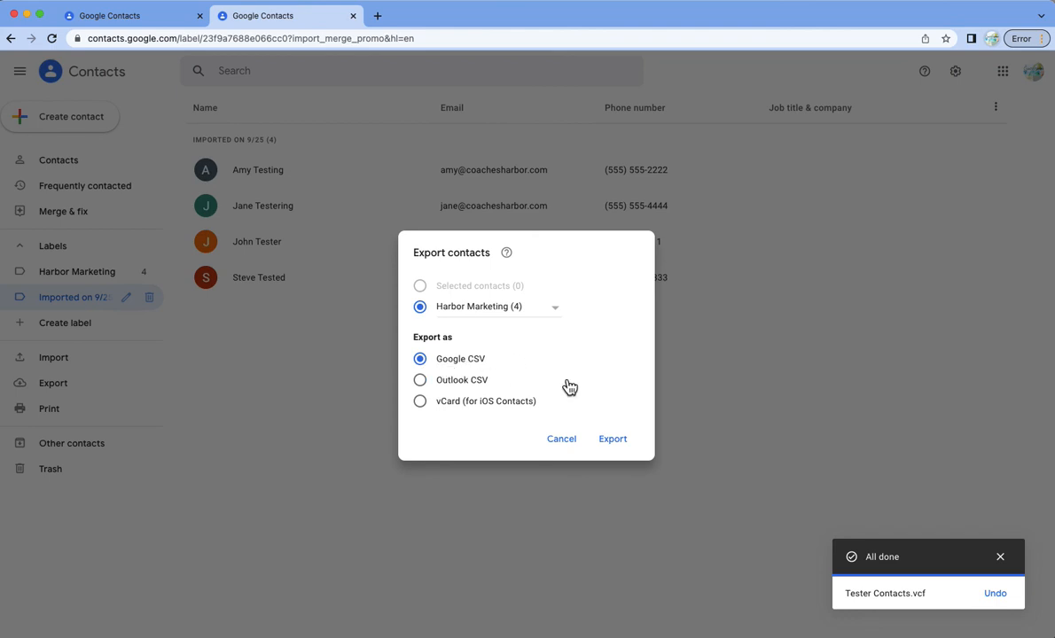
pyautogui.moveTo(613, 440)
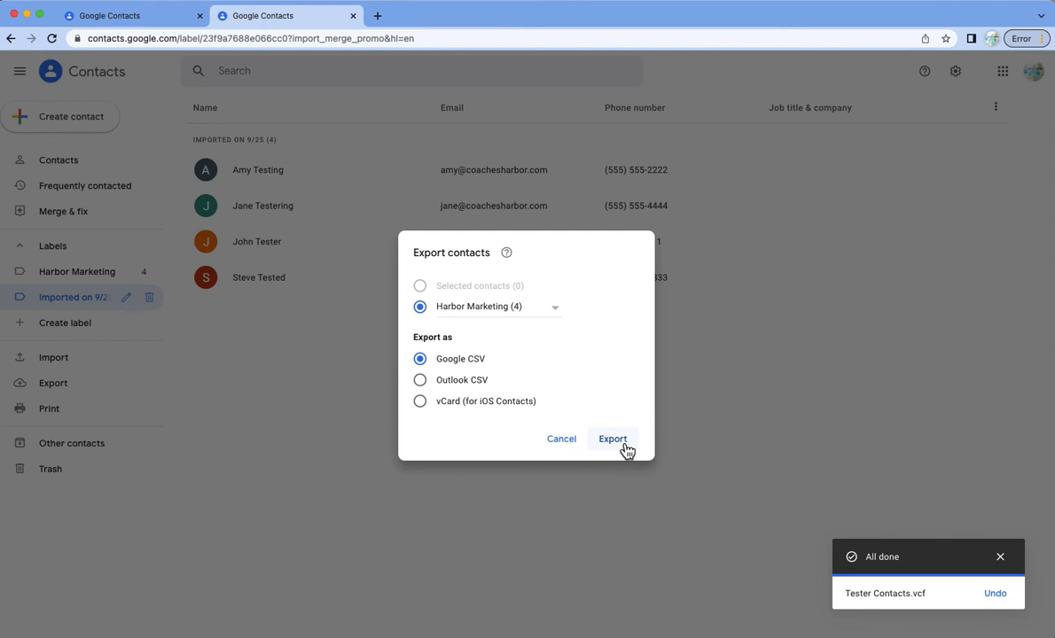
pyautogui.click(611, 440)
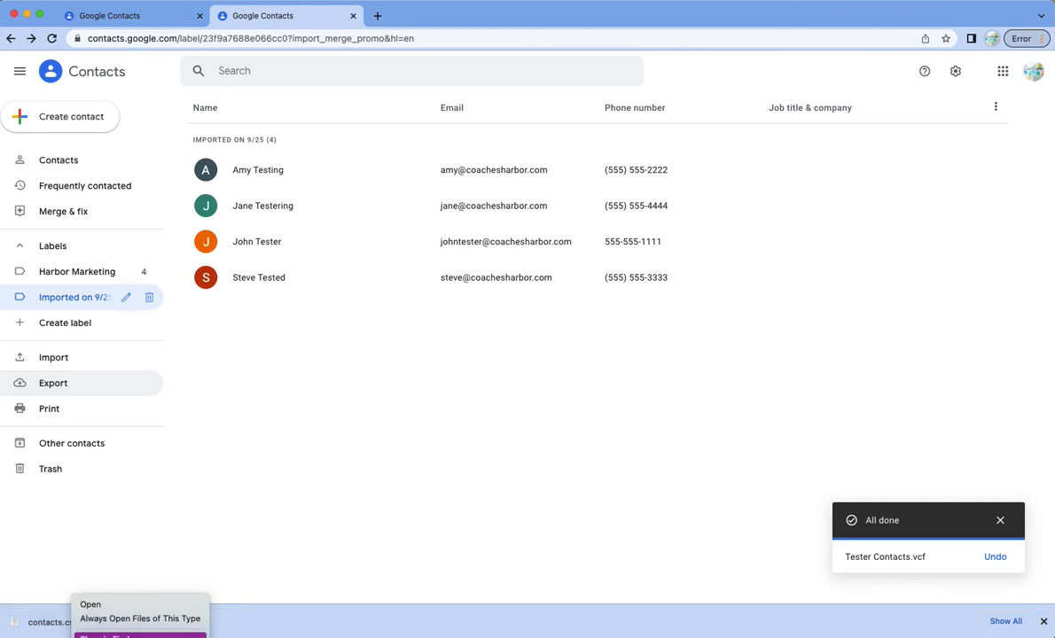
pyautogui.moveTo(39, 620)
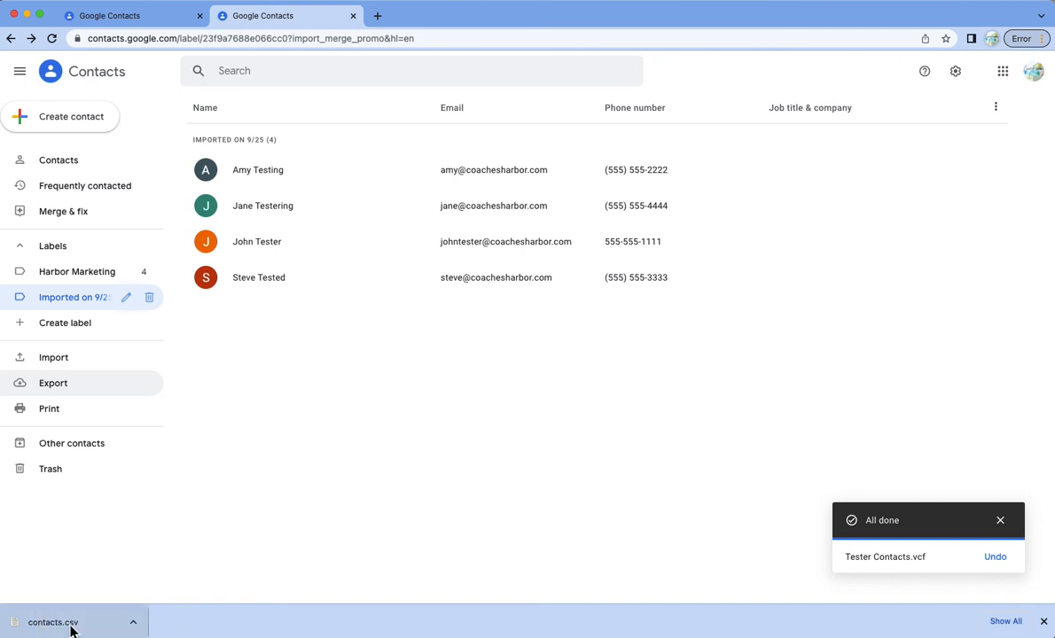
# Step: Show the ways to open the downloaded contacts.csv from the browser's download bar
pyautogui.click(133, 621)
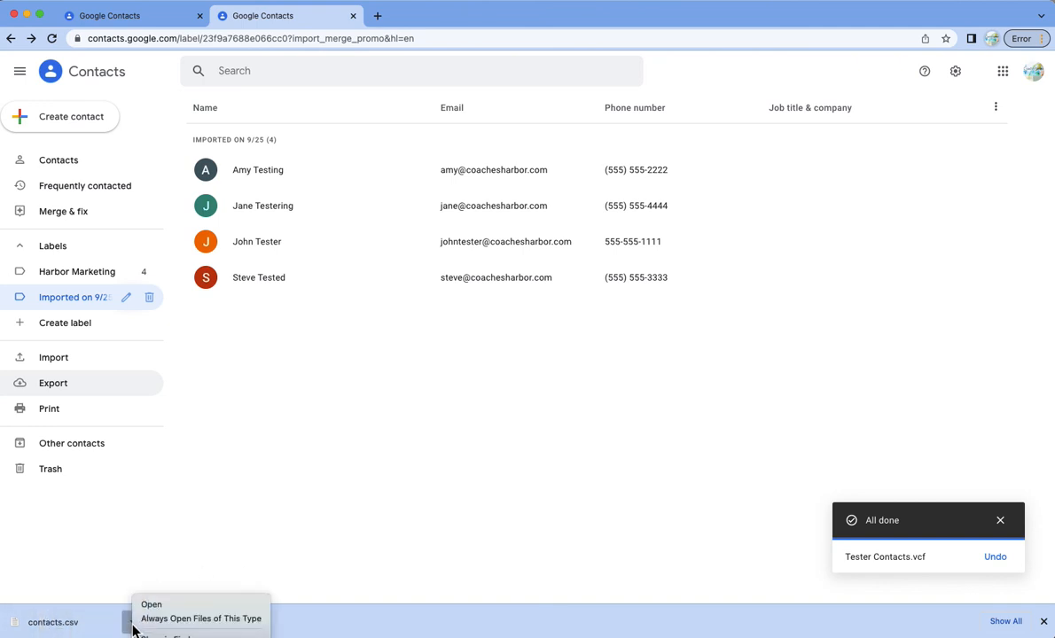